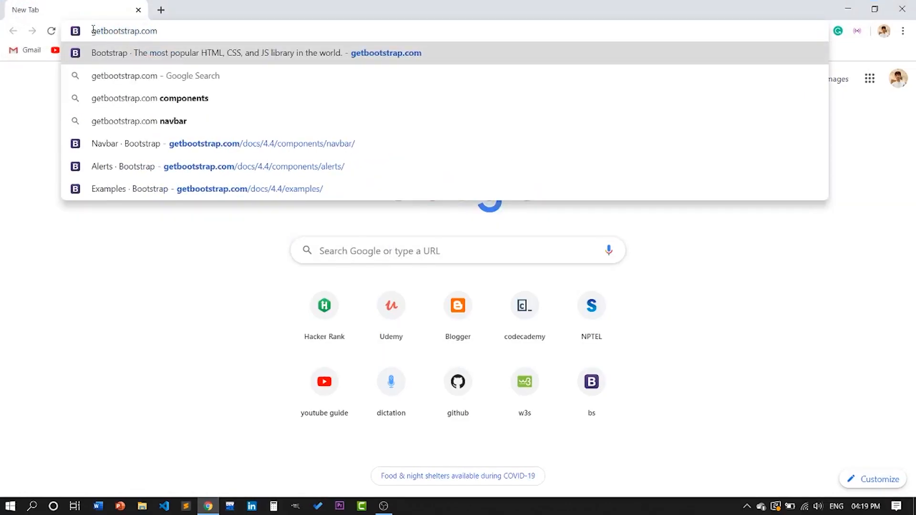
# Load getbootstrap.com in Chrome and look over the homepage text about HTML, CSS, JS and jQuery
pyautogui.click(254, 52)
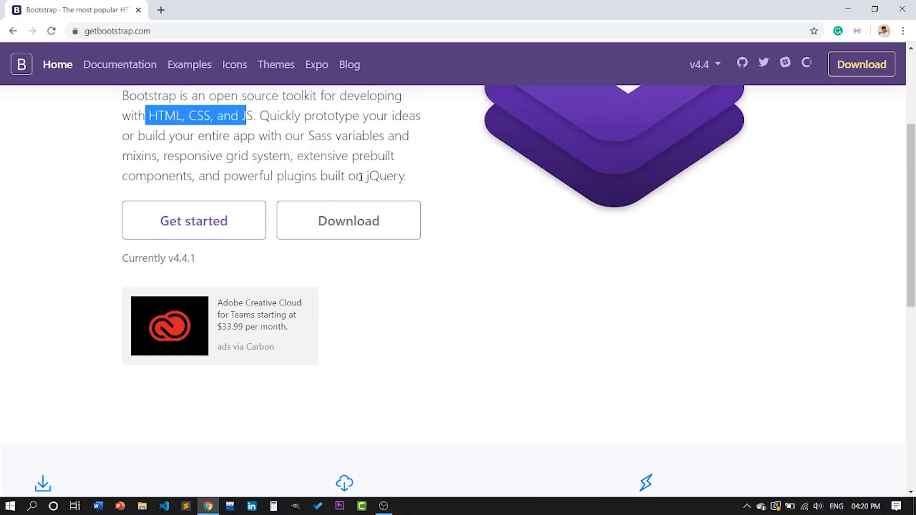
pyautogui.click(362, 176)
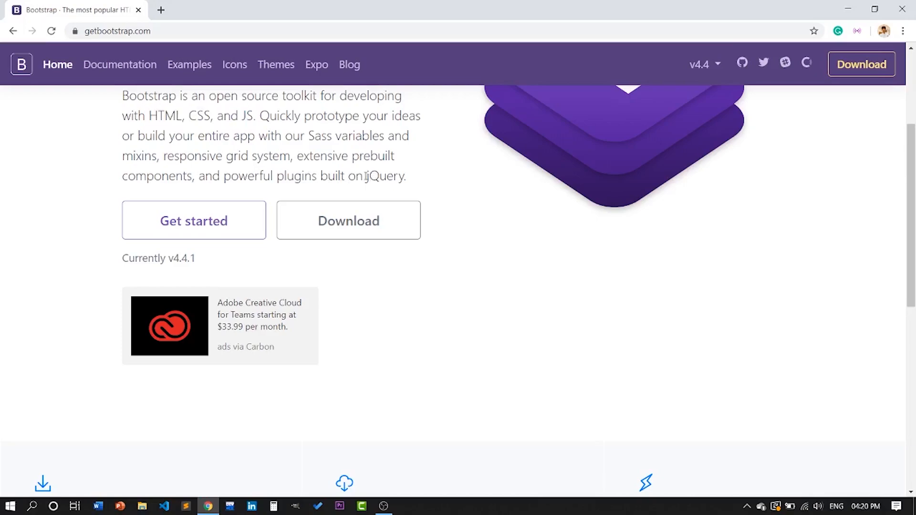
pyautogui.doubleClick(384, 176)
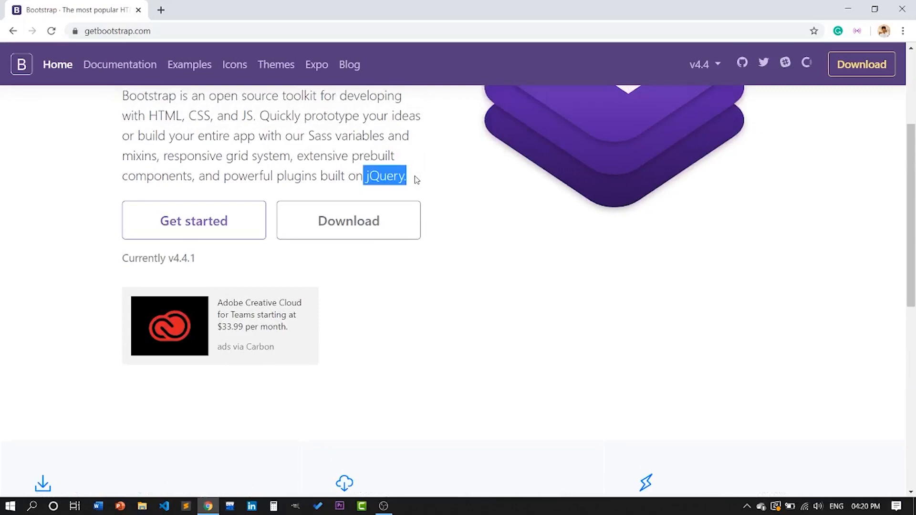
pyautogui.click(423, 180)
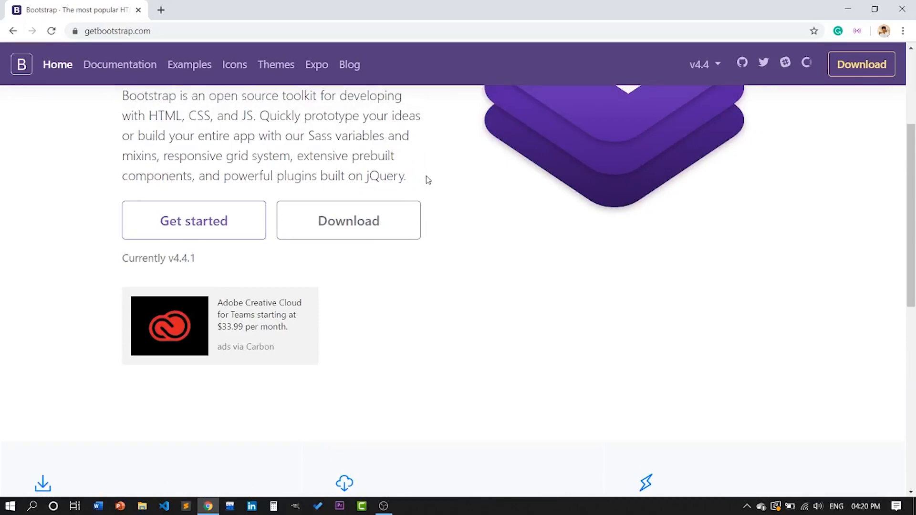
# Bring the BootstrapCDN link snippets into view, then switch to the empty index.html in Sublime Text
pyautogui.scroll(3)
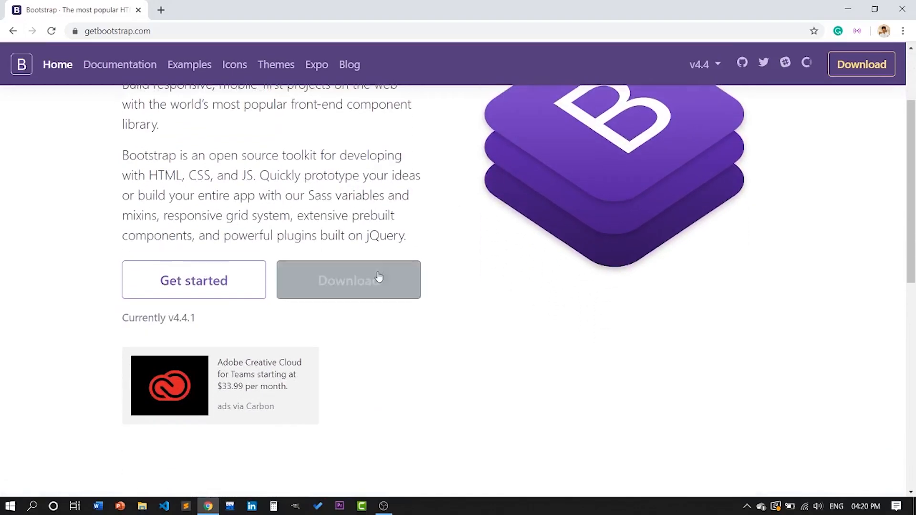
pyautogui.scroll(-3)
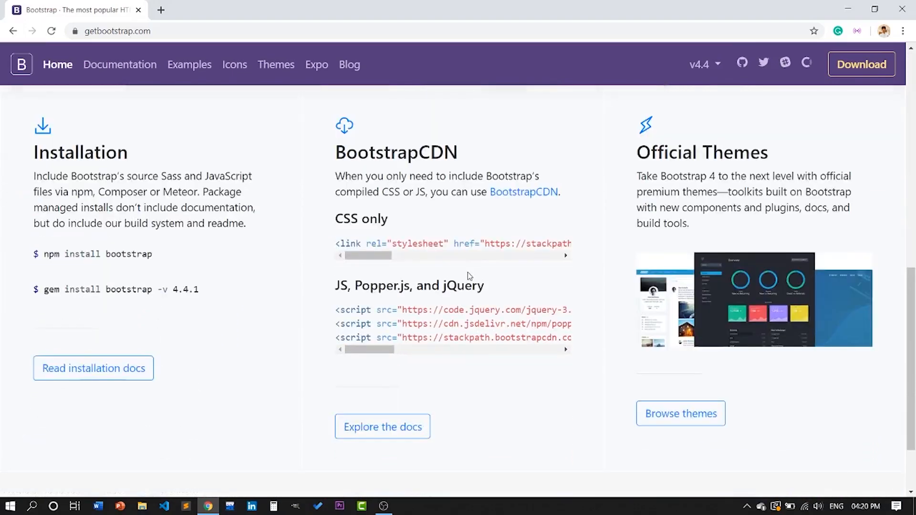
pyautogui.moveTo(504, 155)
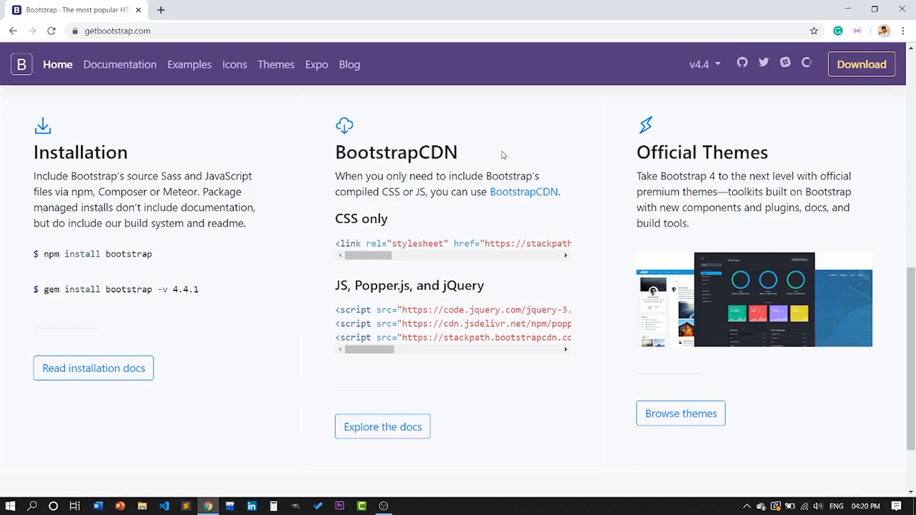
pyautogui.moveTo(263, 427)
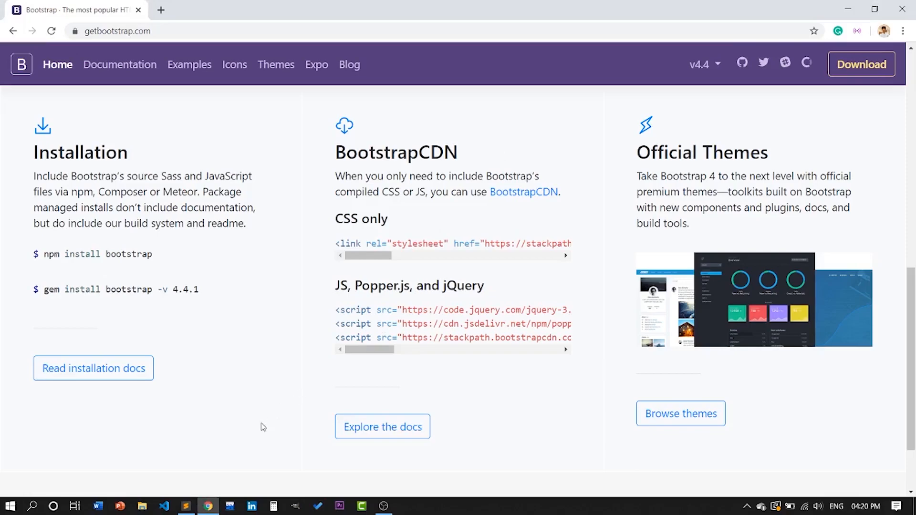
pyautogui.click(185, 506)
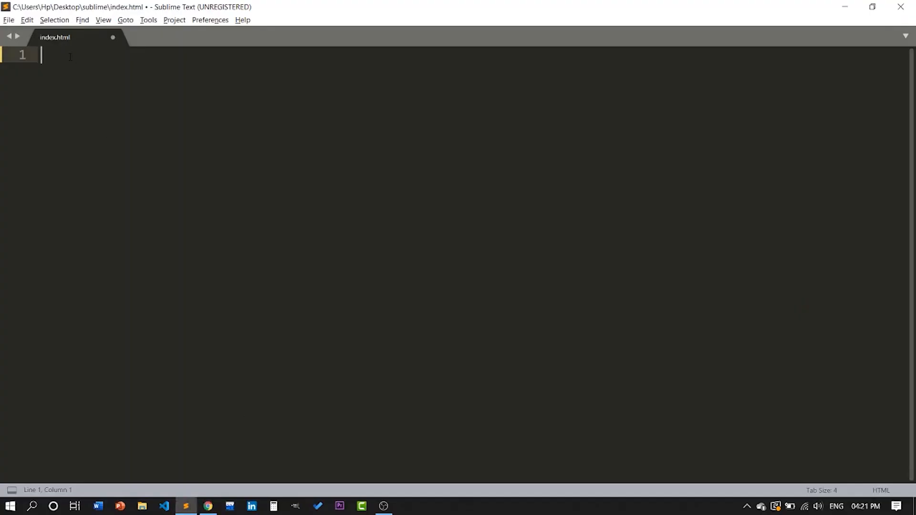
# Expand the <html> boilerplate in index.html and title the page 'fisrt-project'
pyautogui.write('<html>')
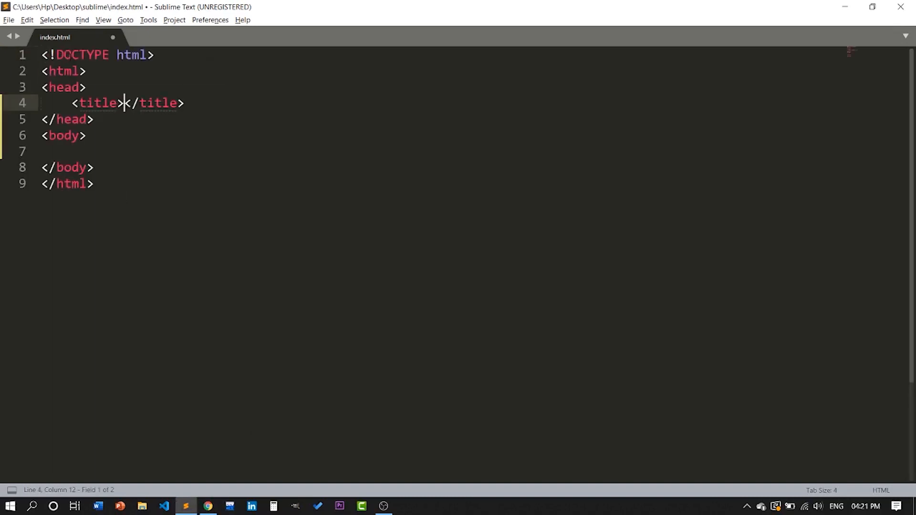
pyautogui.write('fis')
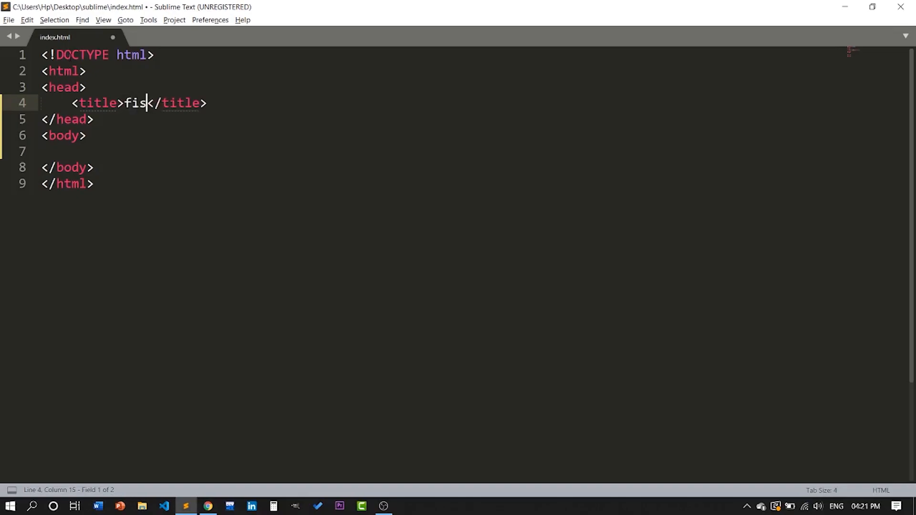
pyautogui.write('rt proj')
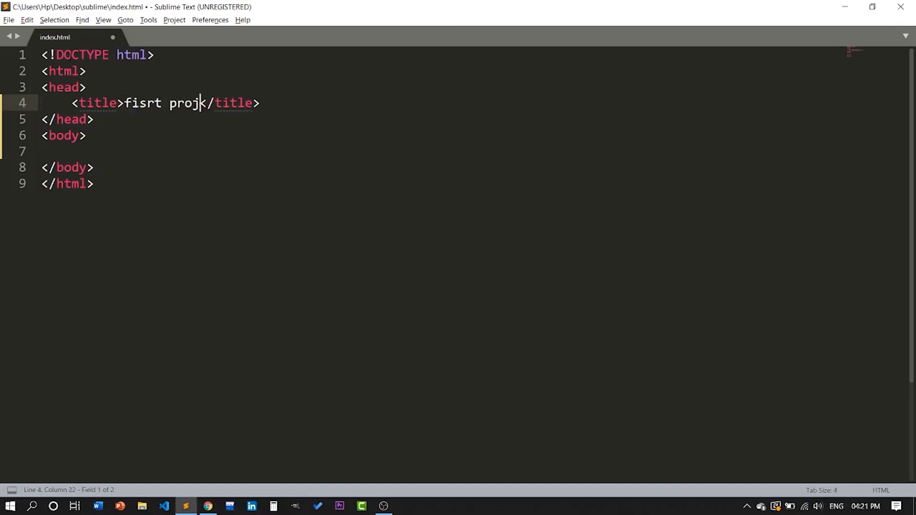
pyautogui.write('ect')
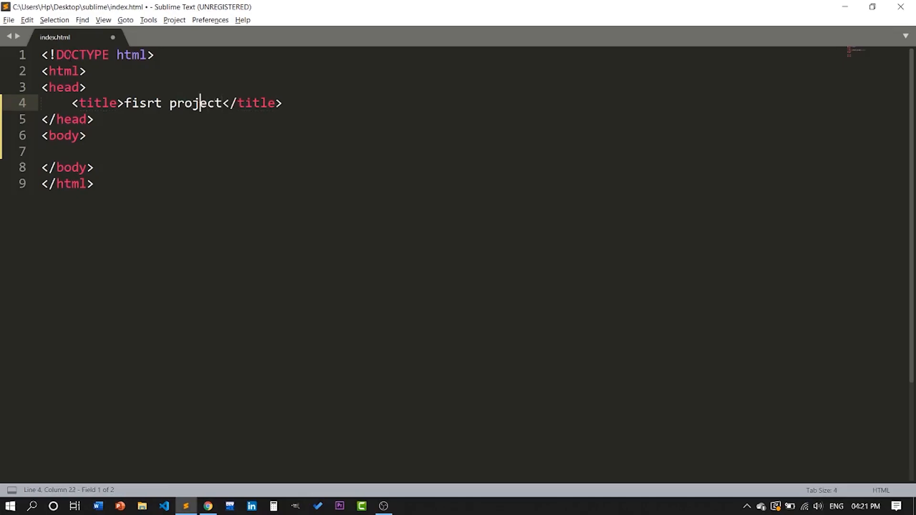
pyautogui.write('-')
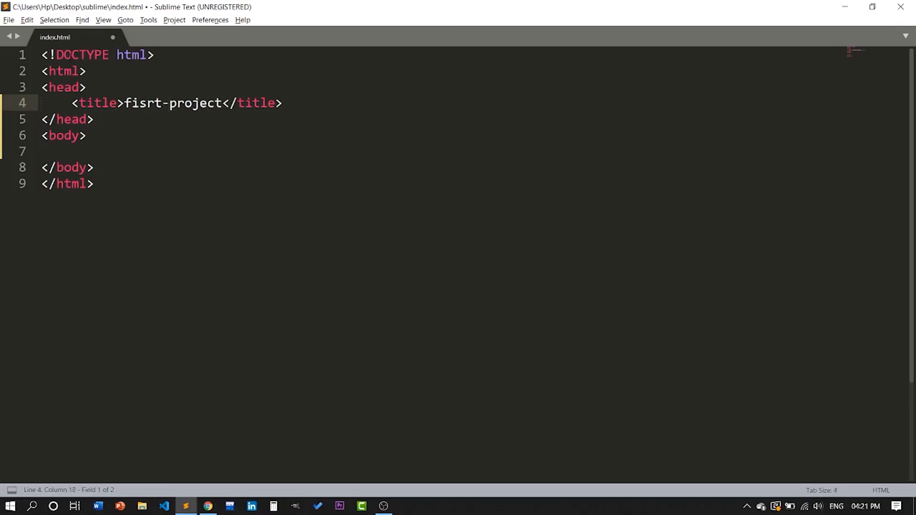
pyautogui.click(208, 505)
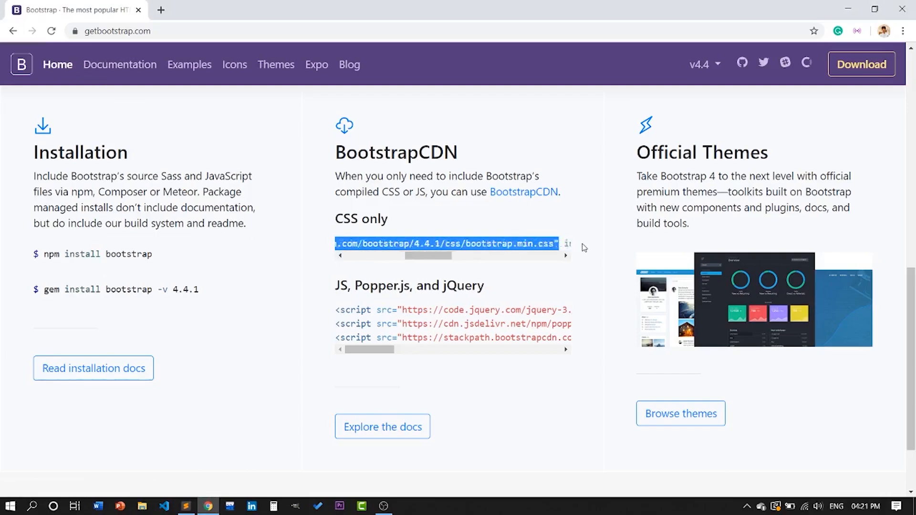
# Copy the Bootstrap CSS CDN link from Chrome into index.html and add blank lines in the body
pyautogui.hscroll(3)
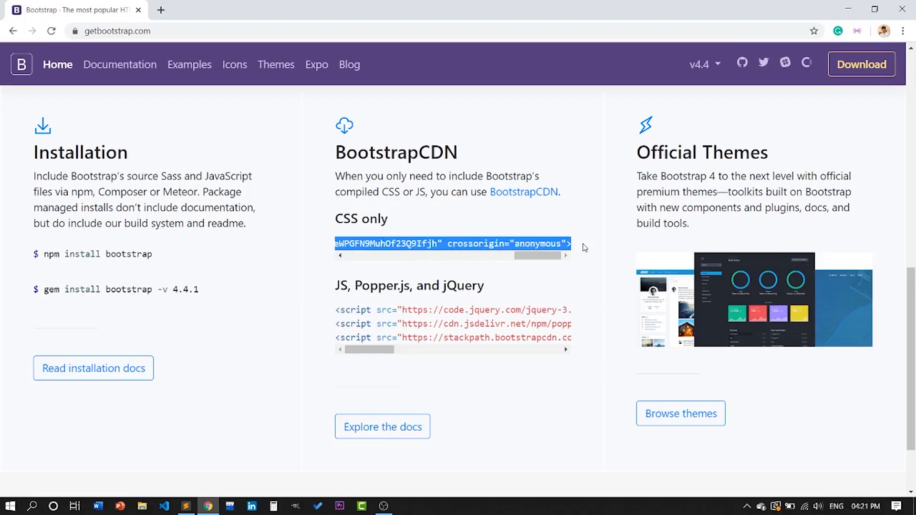
pyautogui.click(185, 505)
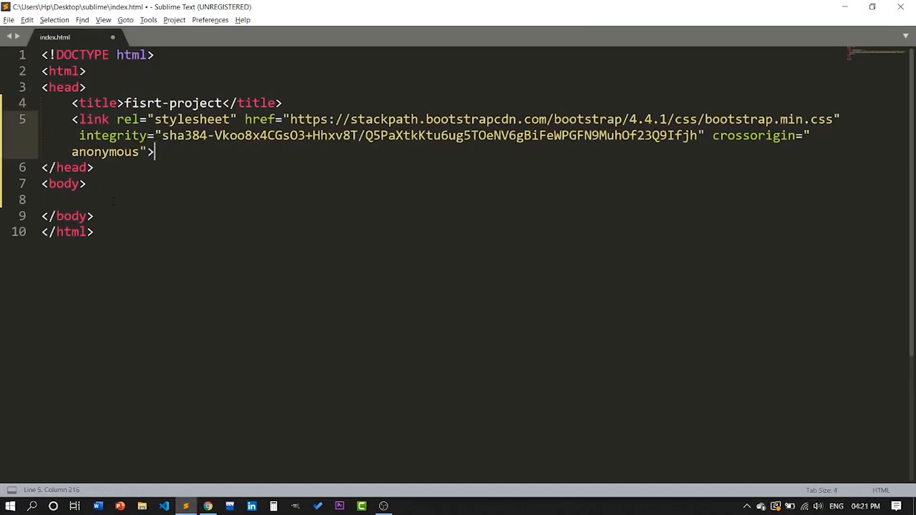
pyautogui.press('enter')
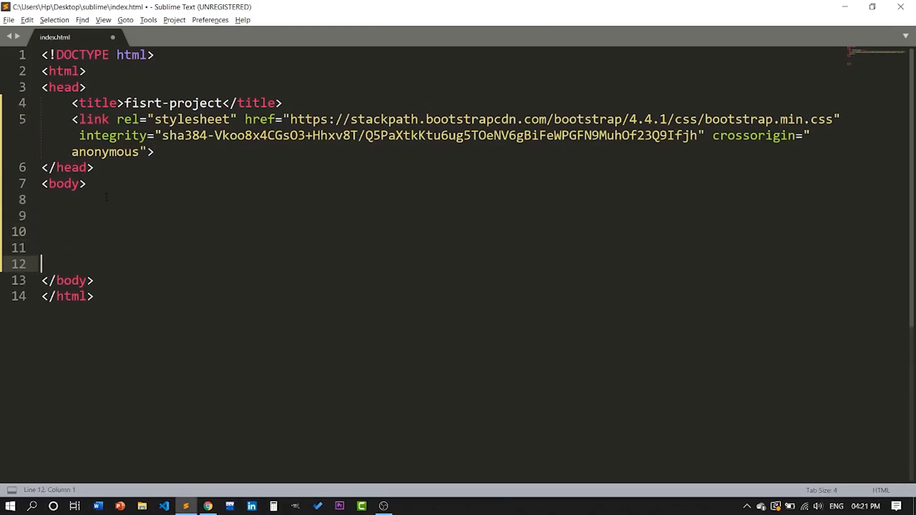
# Bring over the jQuery, Popper and Bootstrap script CDN lines and leave empty lines above them
pyautogui.click(207, 506)
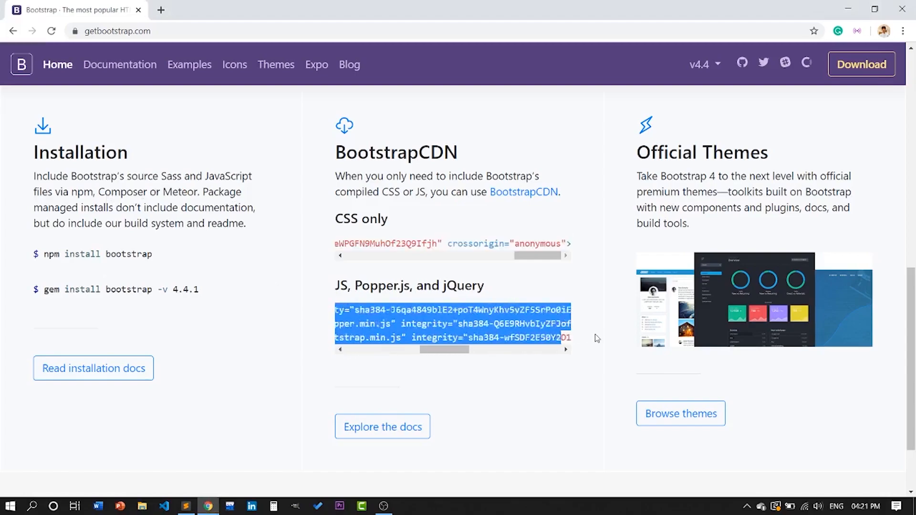
pyautogui.hscroll(3)
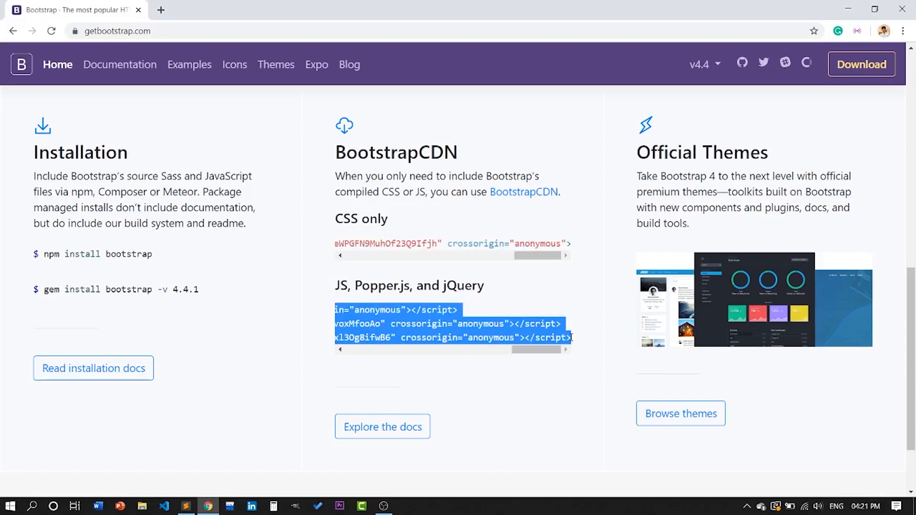
pyautogui.click(185, 506)
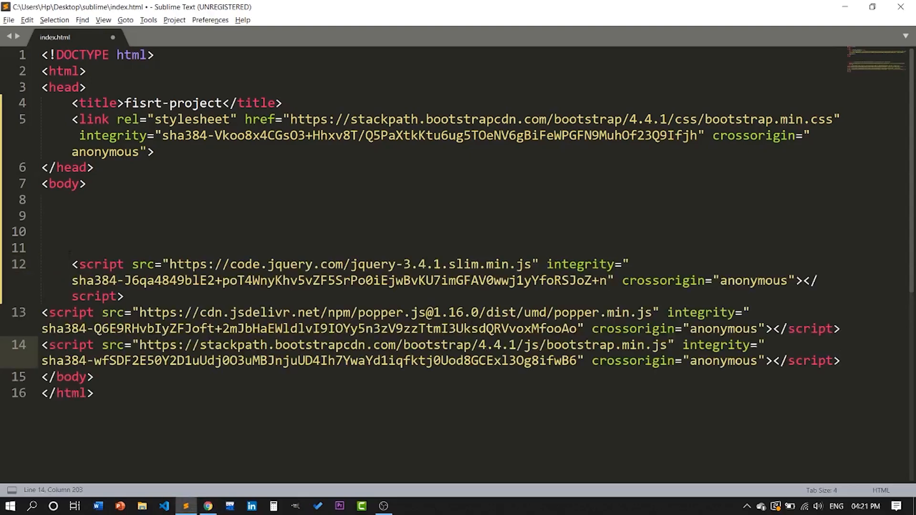
pyautogui.press('enter')
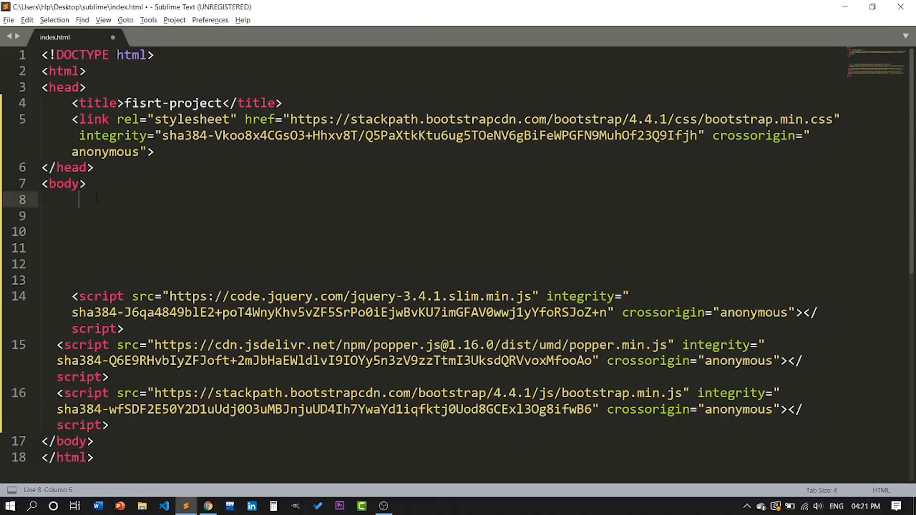
# Add a <div class="container"> wrapping a <div class="jumbotron"> inside the body
pyautogui.press('enter')
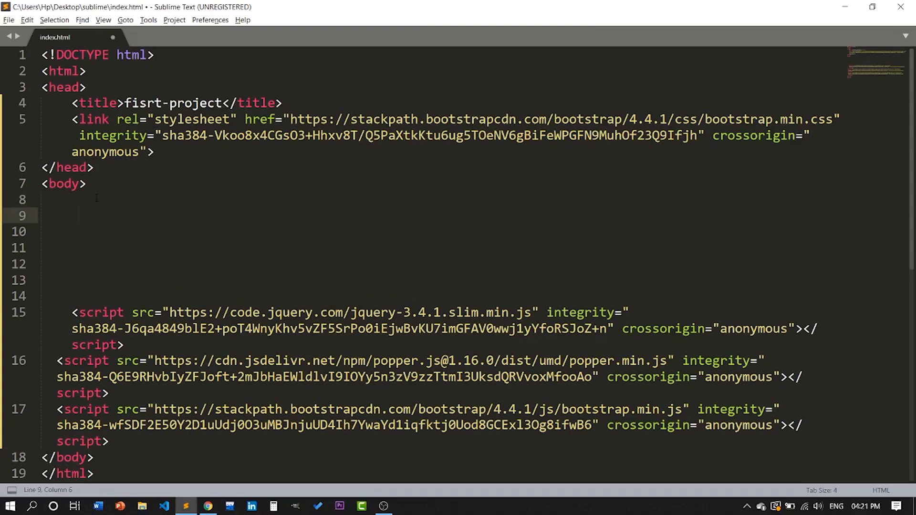
pyautogui.write('div></div>')
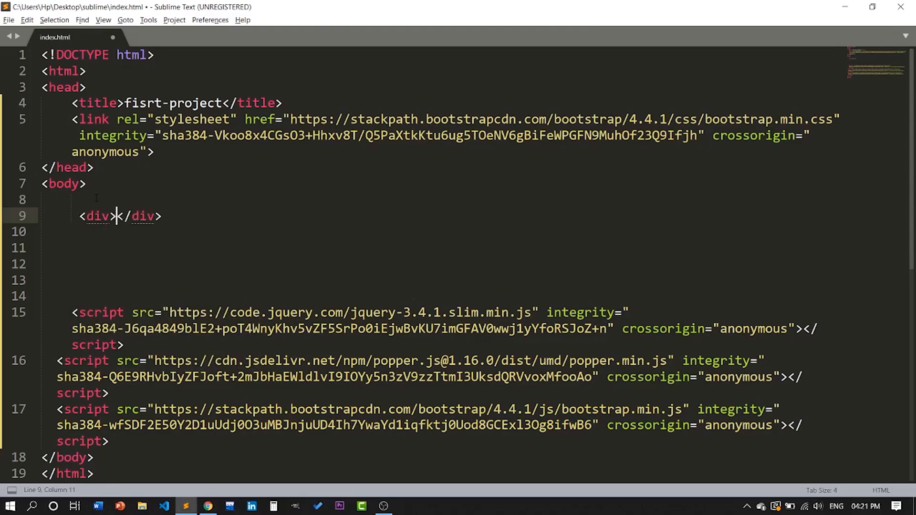
pyautogui.write('class="container">')
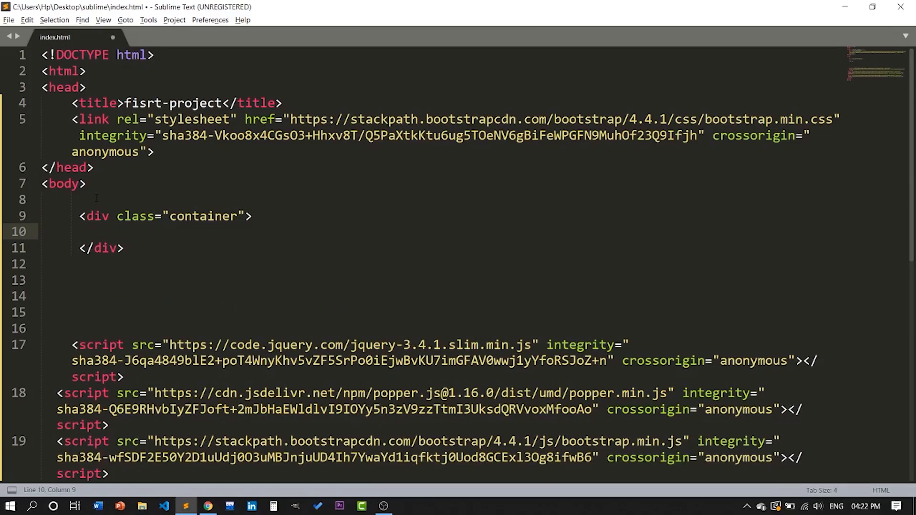
pyautogui.write('<div></div>')
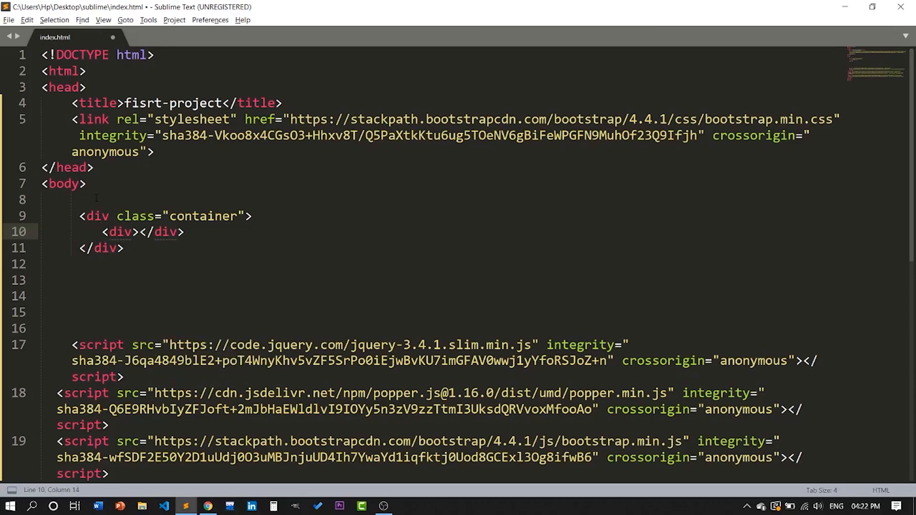
pyautogui.scroll(-3)
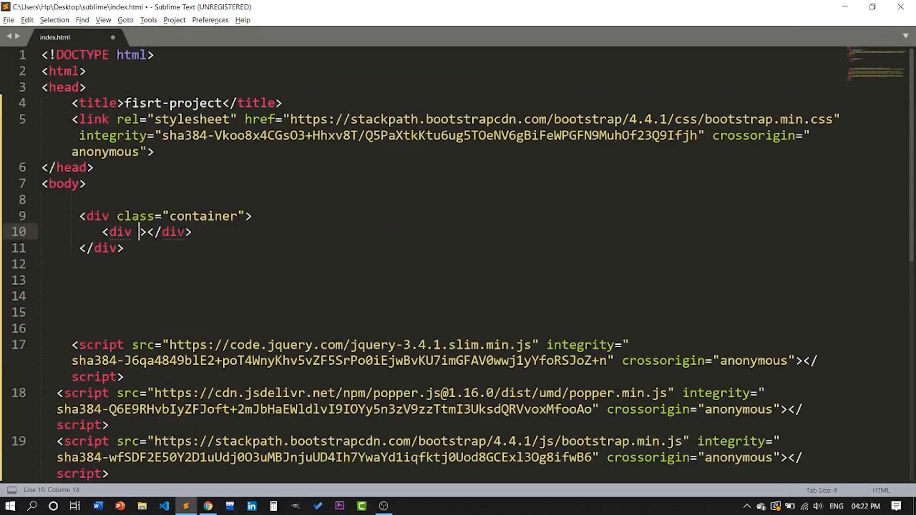
pyautogui.write('class=""')
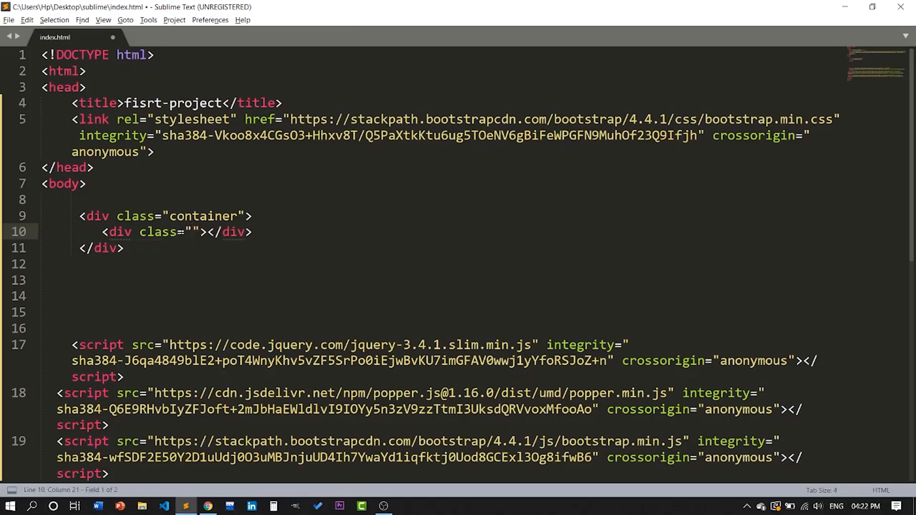
pyautogui.write('jumbotron')
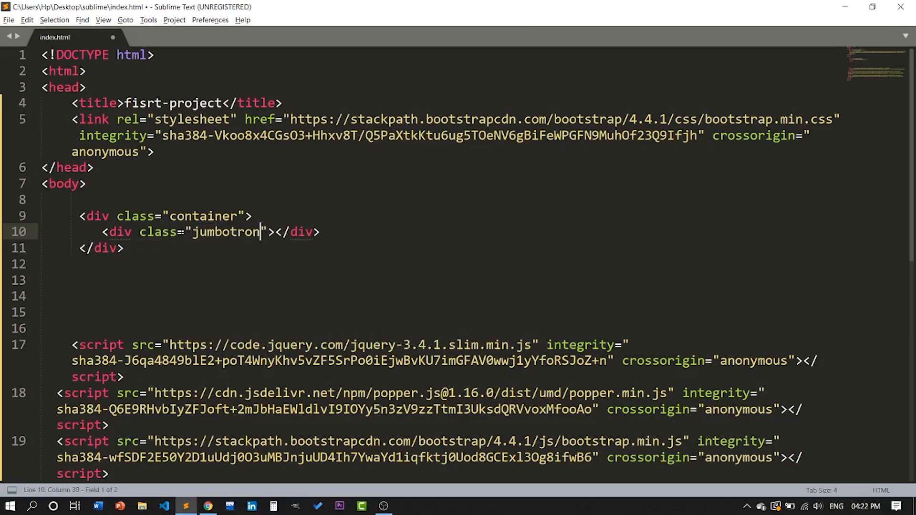
pyautogui.press('enter')
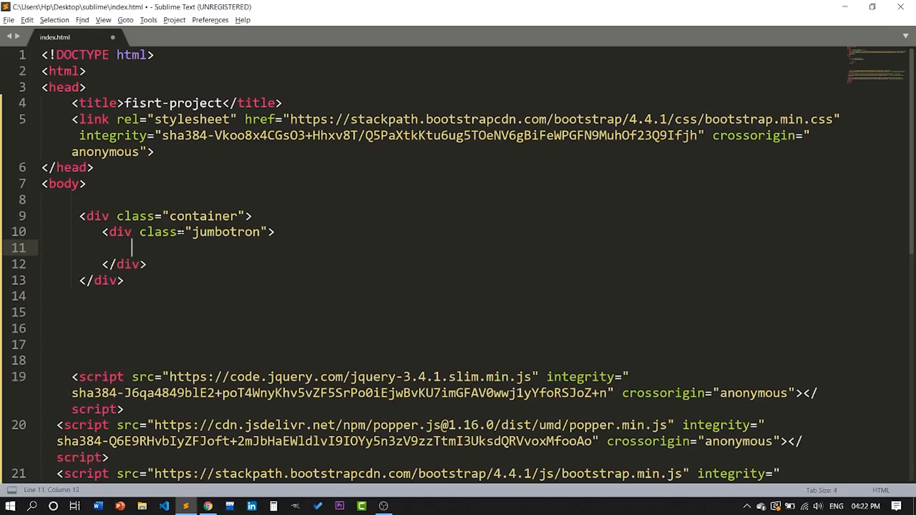
# Put an <h1> reading 'viki Dev' inside the jumbotron, tidying stray characters
pyautogui.write('<>')
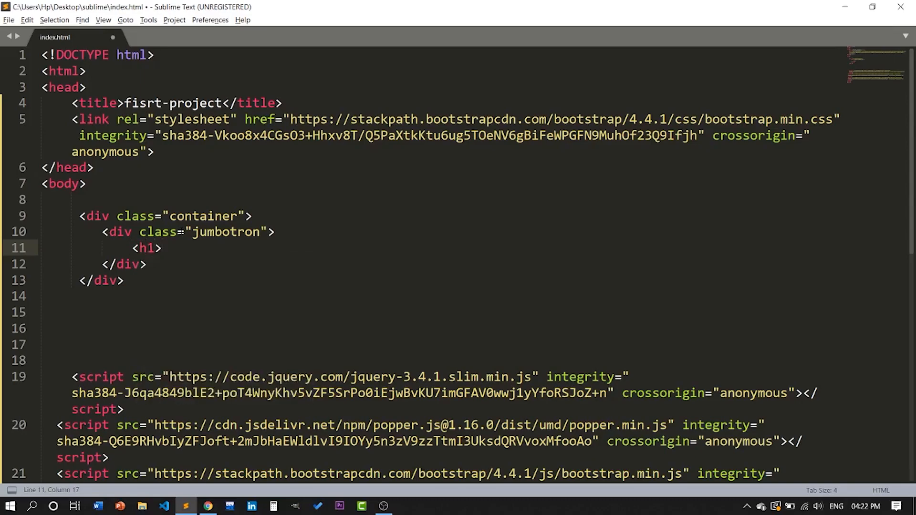
pyautogui.write('></h1>h1.')
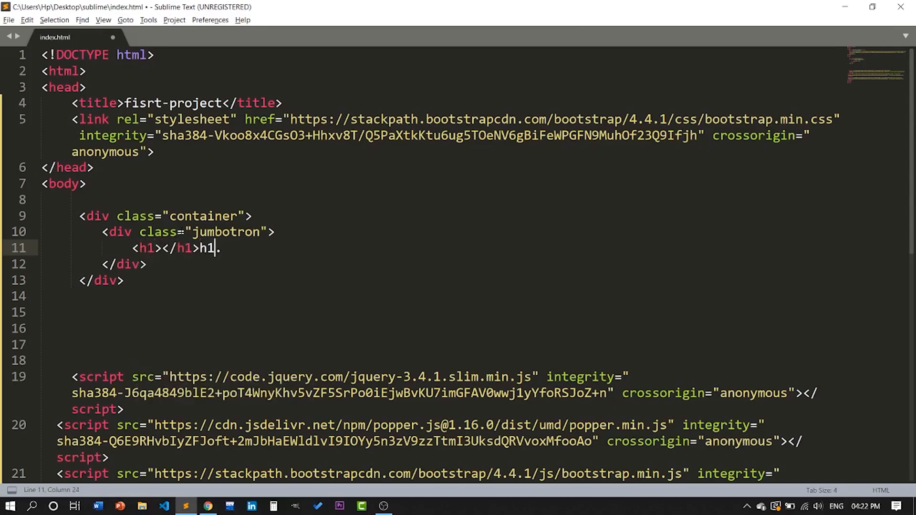
pyautogui.press('BackSpace')
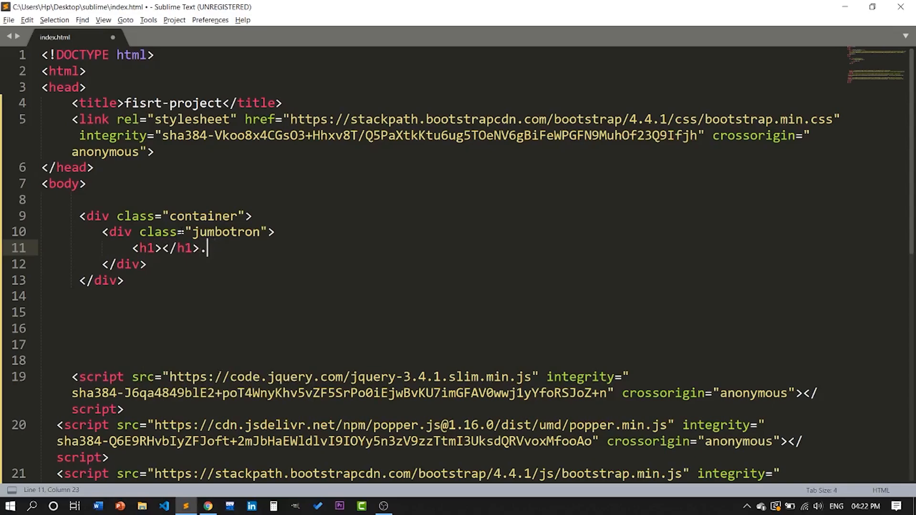
pyautogui.press('BackSpace')
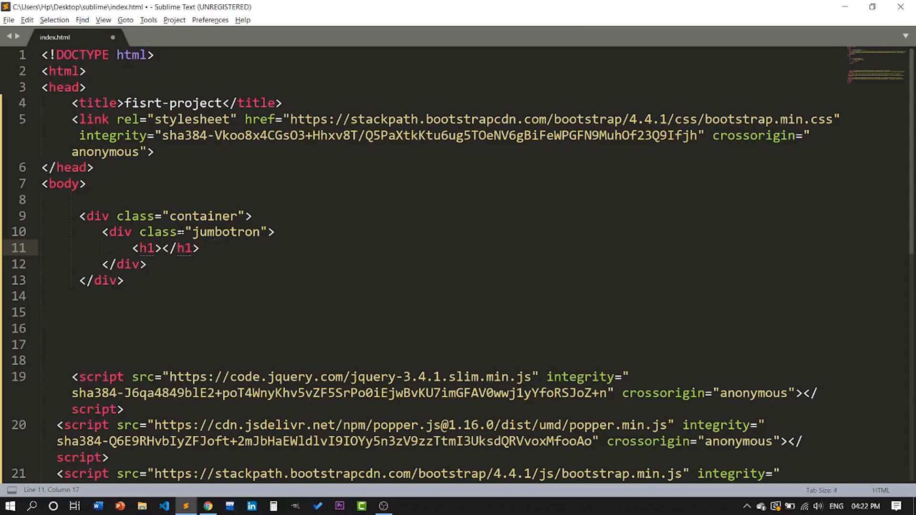
pyautogui.write('viki')
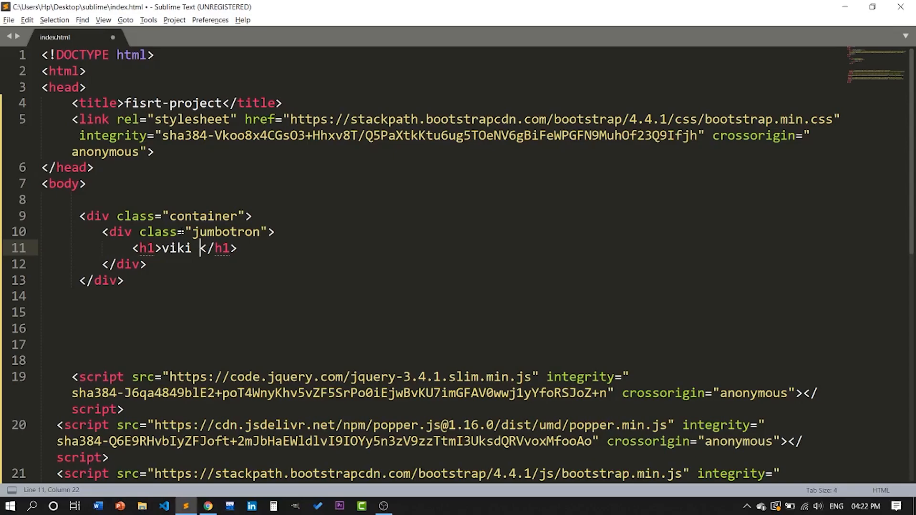
pyautogui.write('Dev')
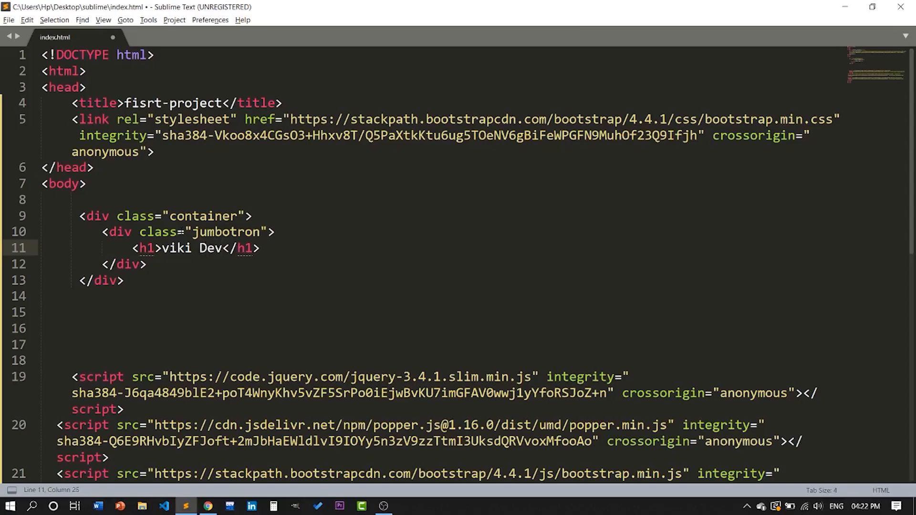
pyautogui.click(207, 505)
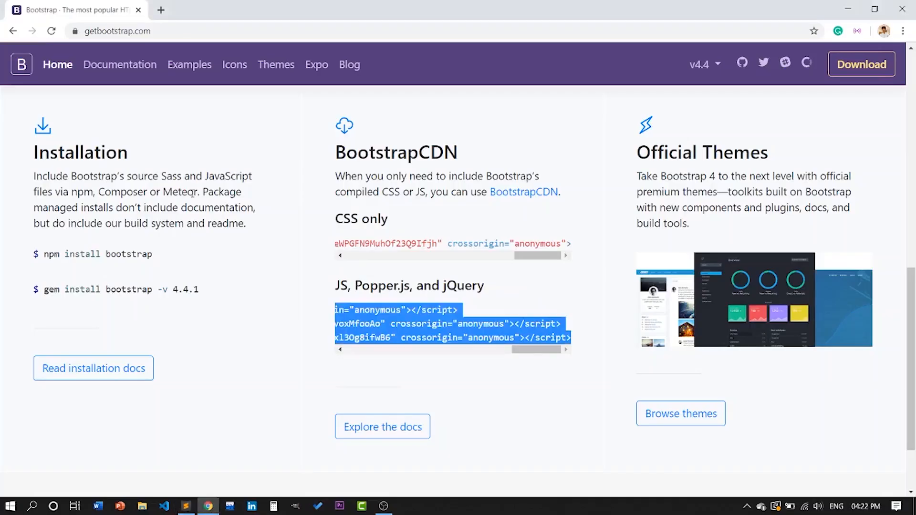
# Open index.html in Chrome via Open in Browser and size the window beside the code, showing the grey 'viki Dev' jumbotron
pyautogui.rightClick(286, 238)
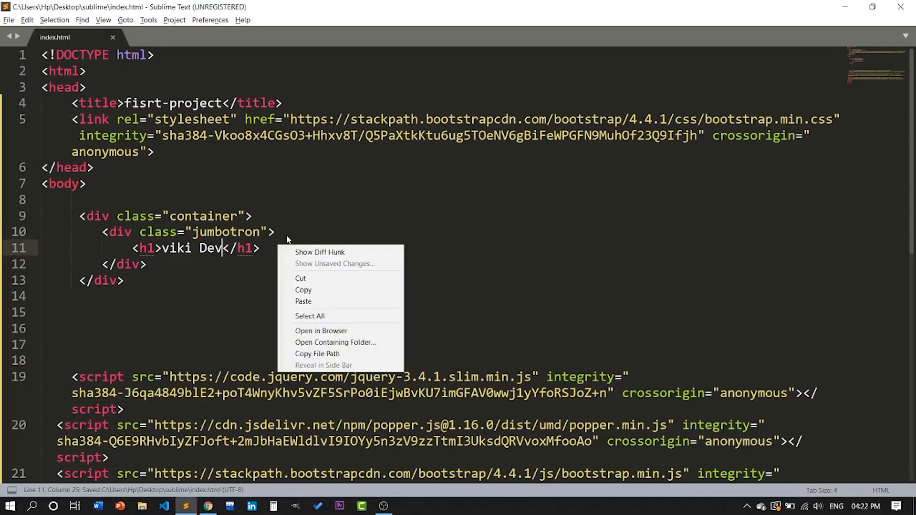
pyautogui.click(321, 330)
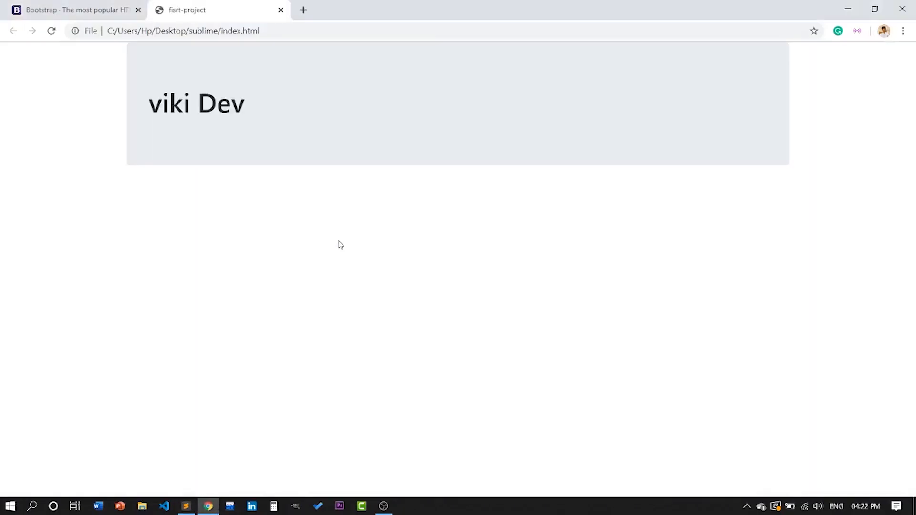
pyautogui.moveTo(594, 168)
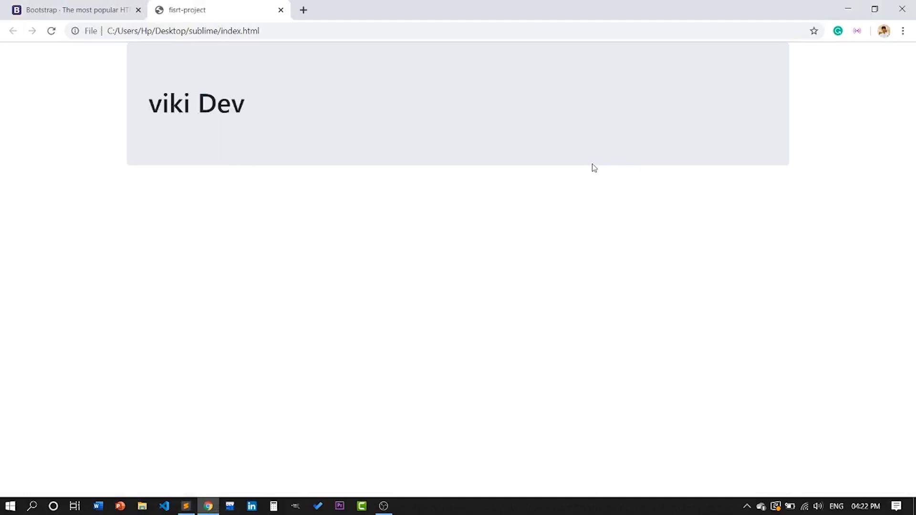
pyautogui.click(186, 506)
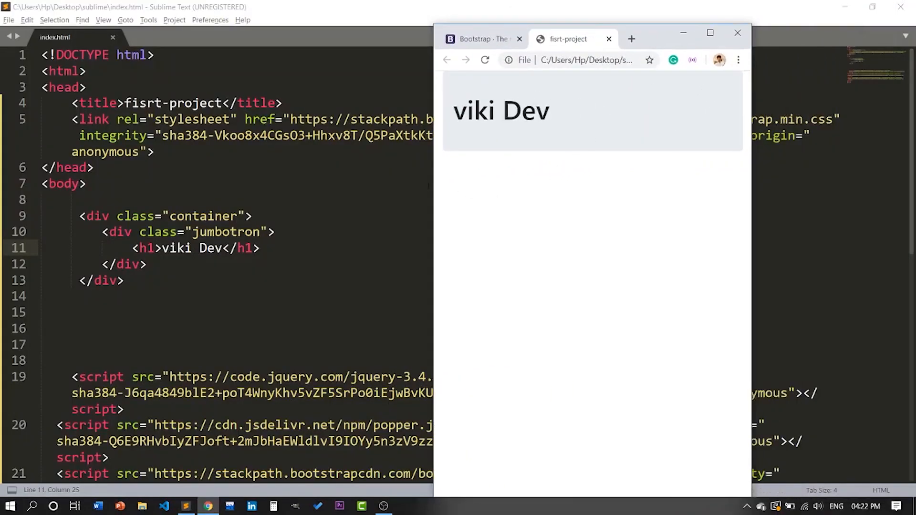